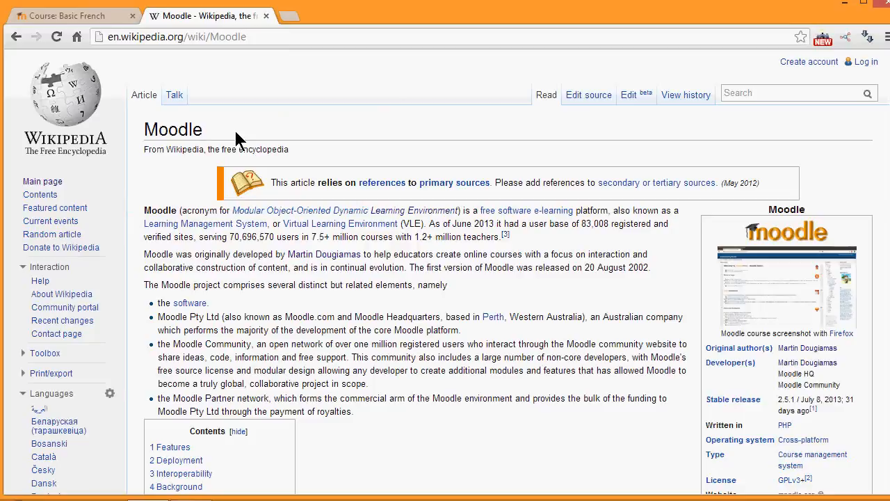
{"action": "mouse_move", "coordinate": [601, 128]}
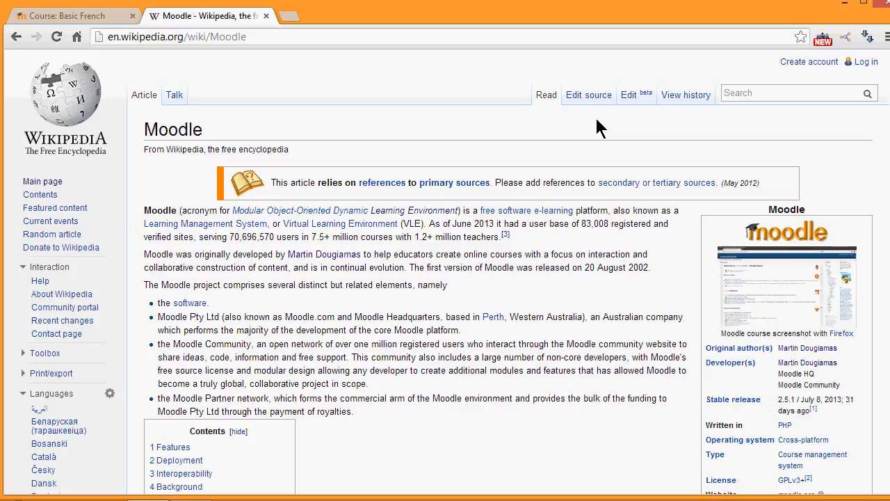
{"action": "mouse_move", "coordinate": [75, 22]}
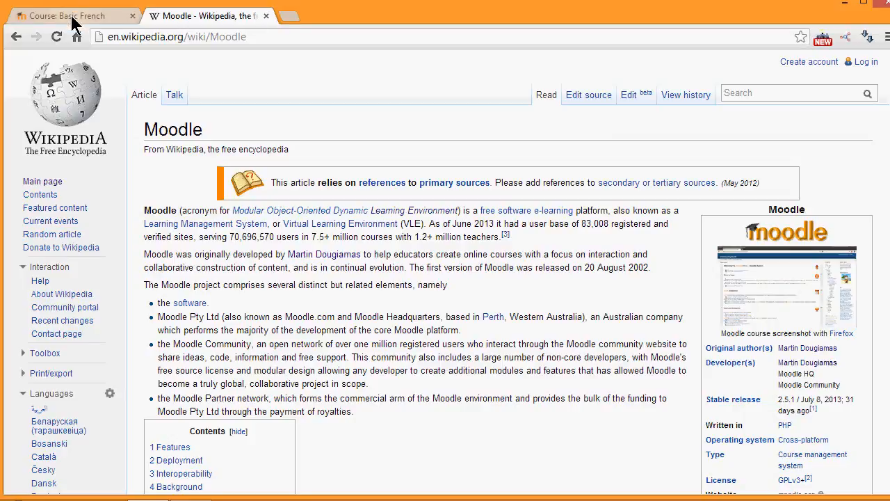
Turn editing on for the Basic French course and move down to the Writing section.
{"action": "left_click", "coordinate": [70, 15]}
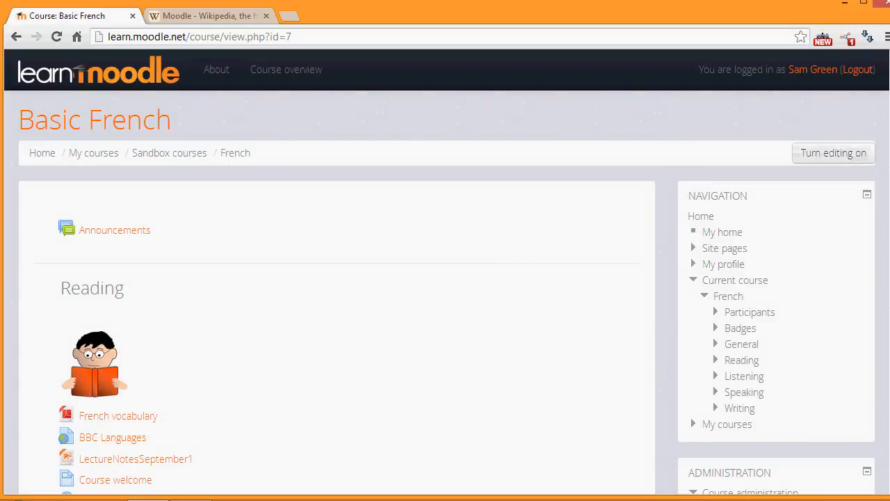
{"action": "scroll", "scroll_direction": "down", "scroll_amount": 3}
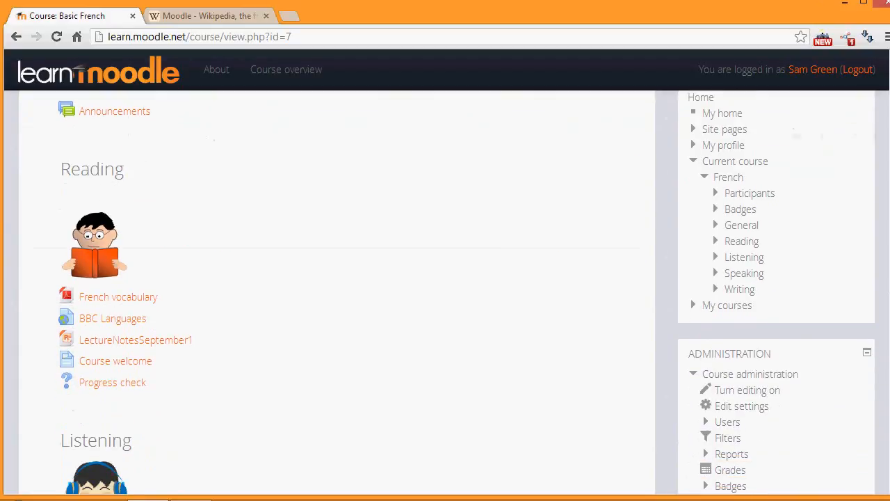
{"action": "left_click", "coordinate": [747, 389]}
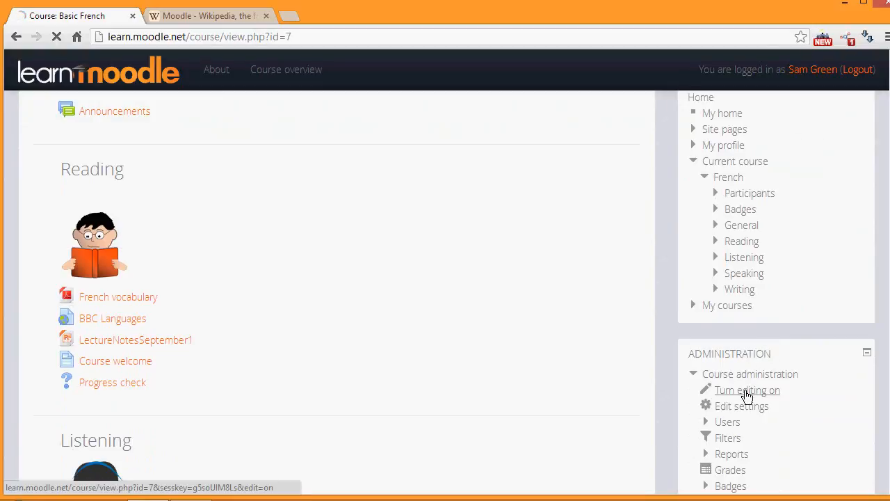
{"action": "left_click", "coordinate": [747, 389]}
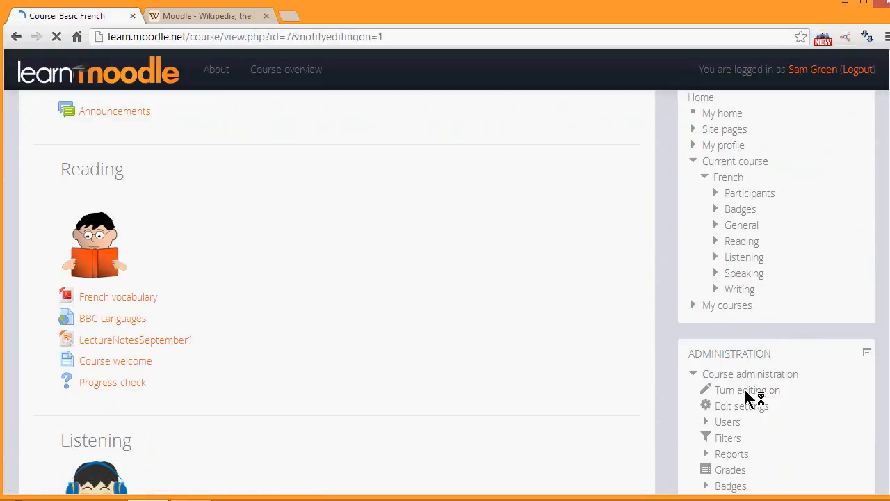
{"action": "left_click", "coordinate": [747, 390]}
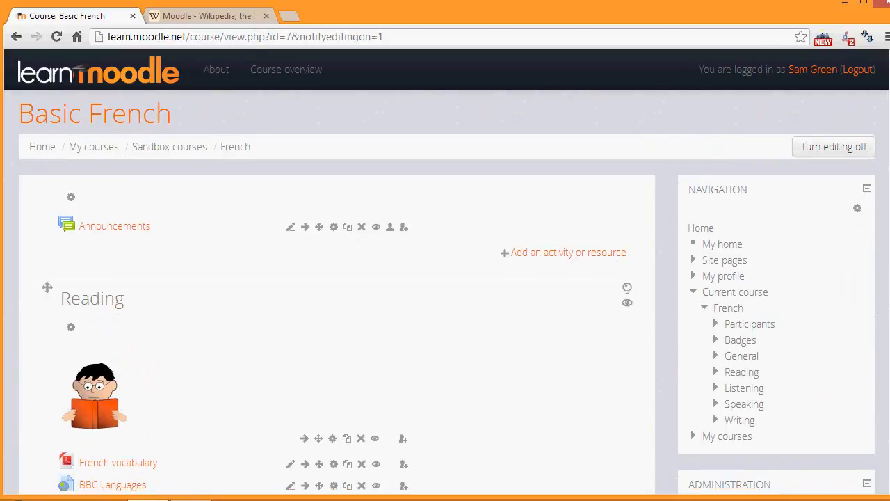
{"action": "scroll", "scroll_direction": "down", "scroll_amount": 3}
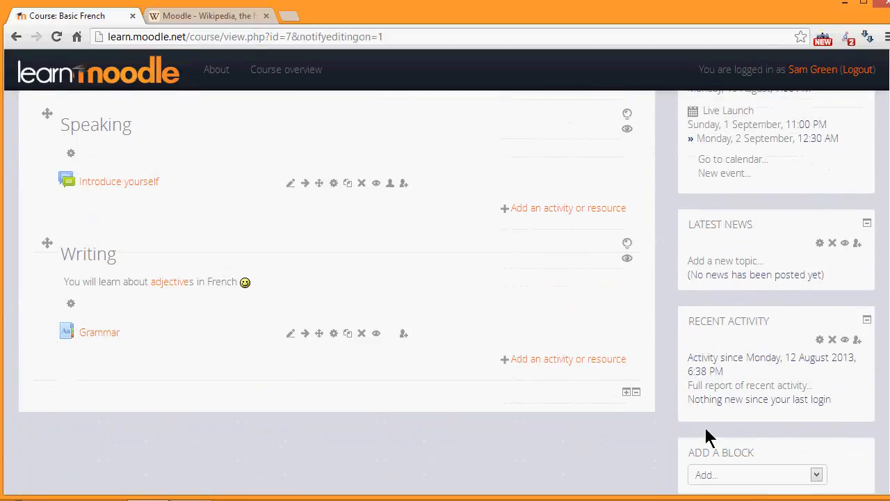
{"action": "mouse_move", "coordinate": [556, 365]}
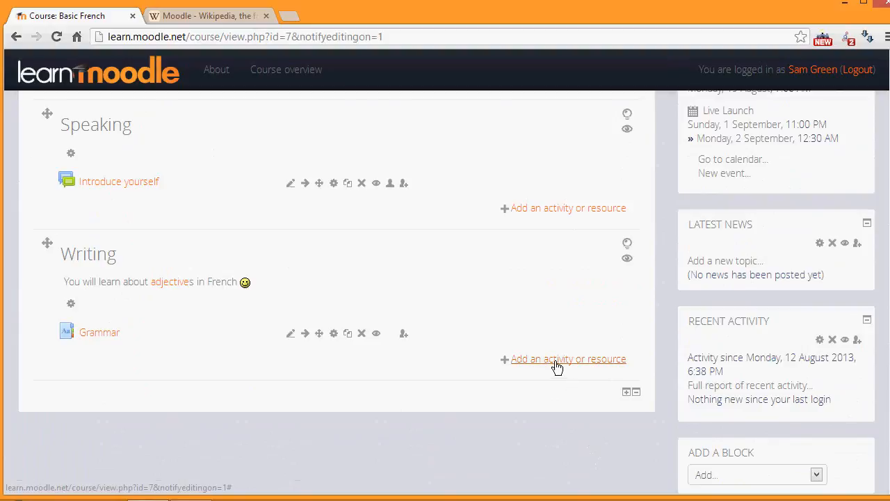
Add a Wiki activity to the Writing section from the activity chooser.
{"action": "left_click", "coordinate": [567, 359]}
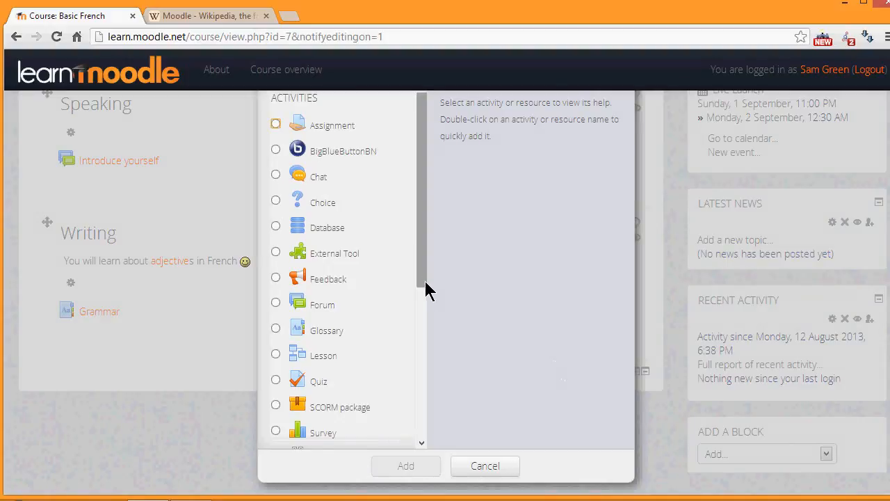
{"action": "scroll", "scroll_direction": "down", "scroll_amount": 3}
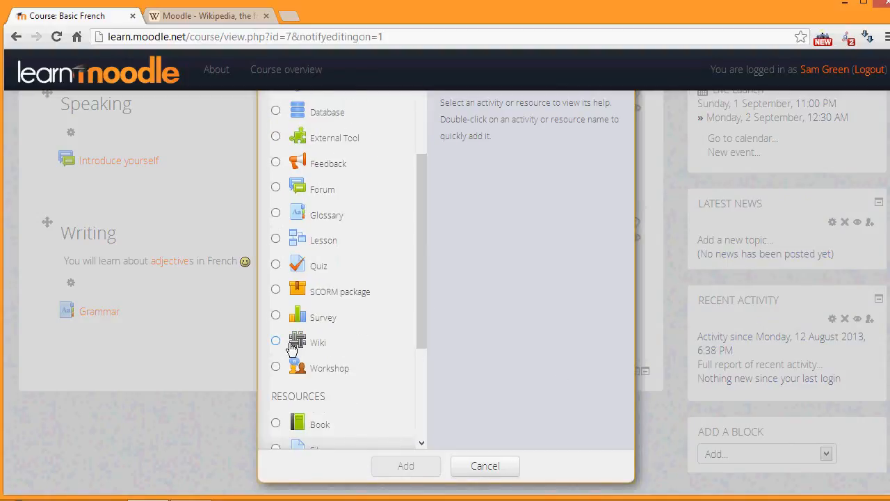
{"action": "left_click", "coordinate": [275, 342]}
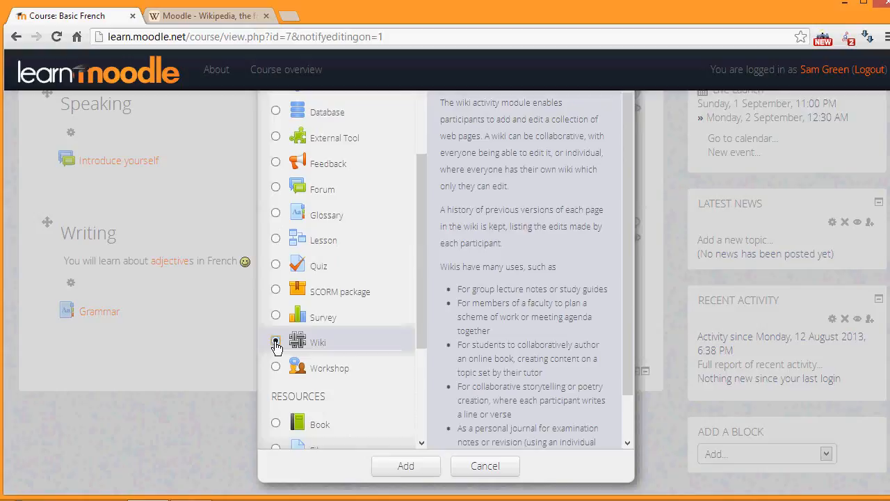
{"action": "left_click", "coordinate": [276, 341]}
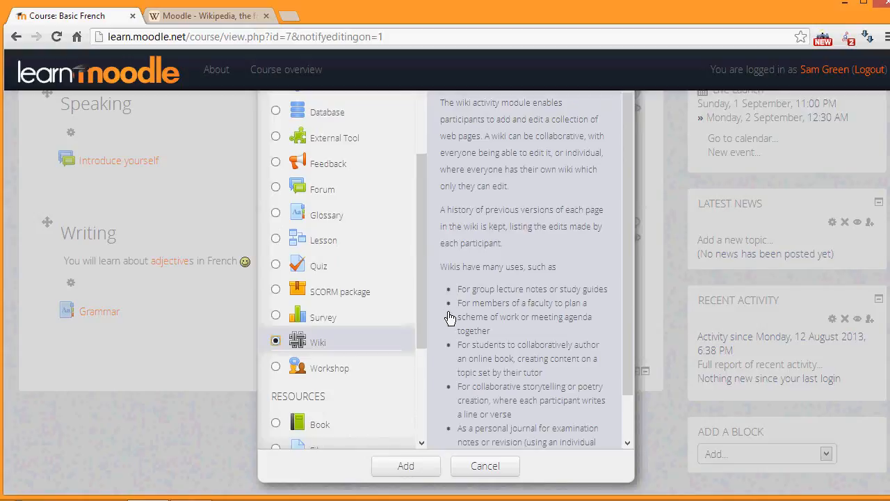
{"action": "mouse_move", "coordinate": [450, 353]}
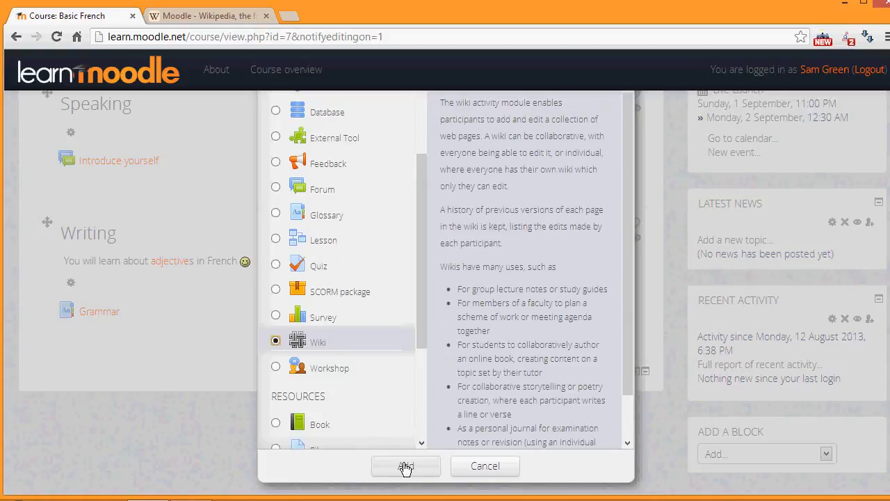
{"action": "left_click", "coordinate": [406, 464]}
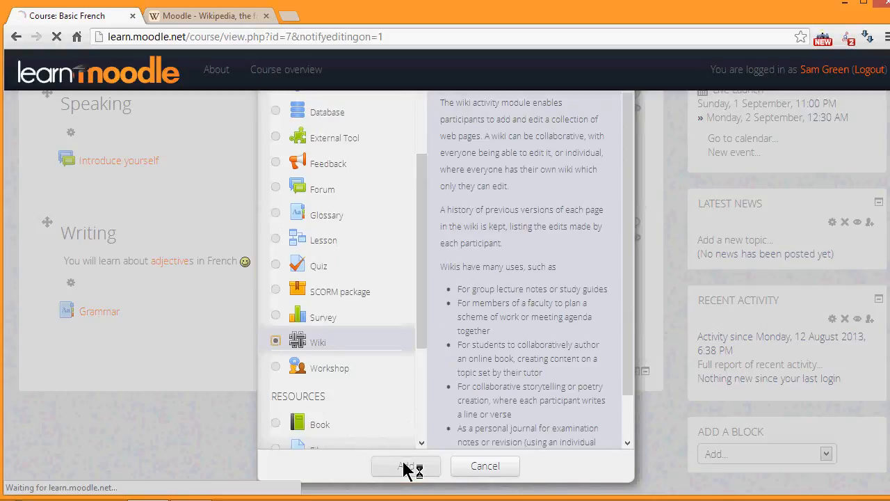
{"action": "left_click", "coordinate": [406, 466]}
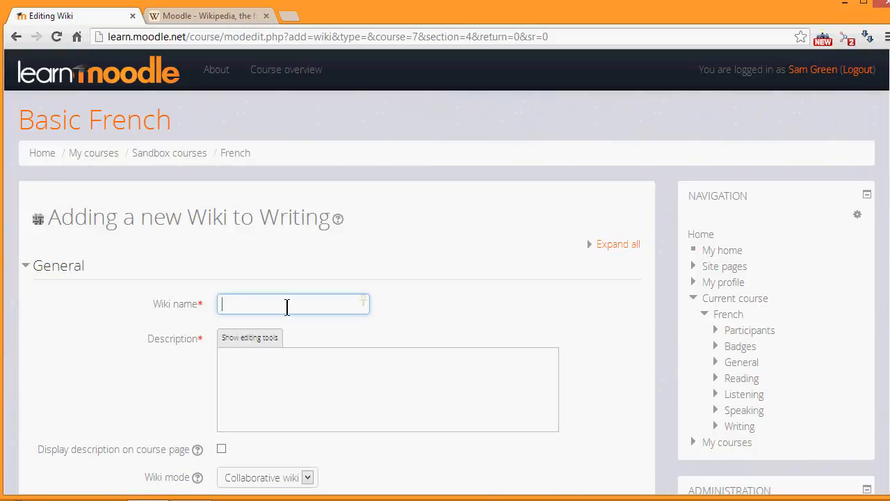
Name the wiki 'Share your sites!' and describe it as useful sites for the 4 key skills.
{"action": "type", "text": "Share your sites!"}
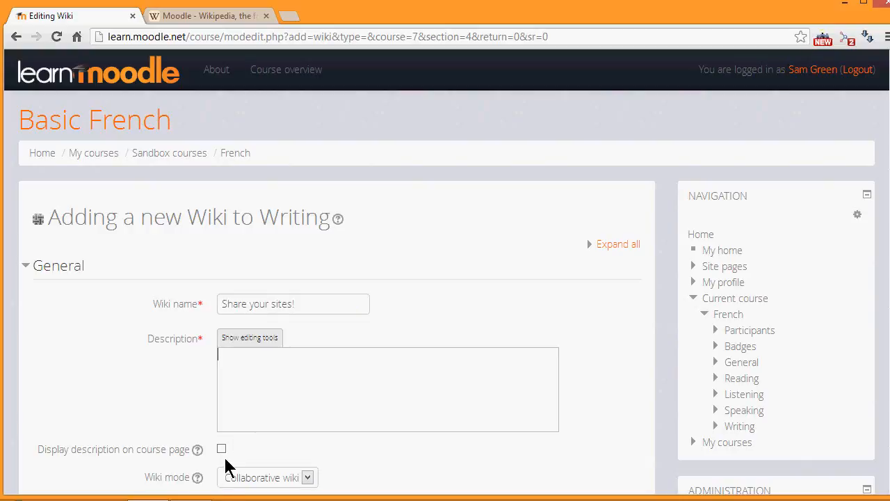
{"action": "type", "text": "Add to the pages of this wiki any useful sites you think will help others with the 4 key skills"}
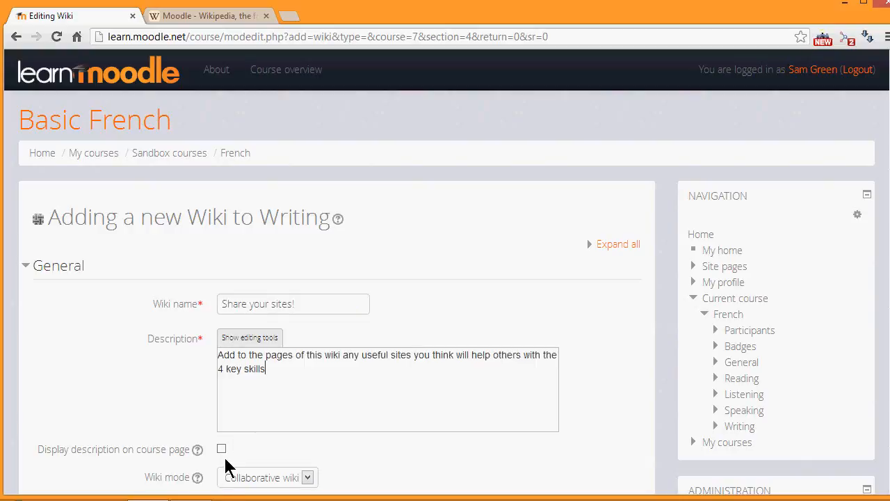
{"action": "mouse_move", "coordinate": [860, 319]}
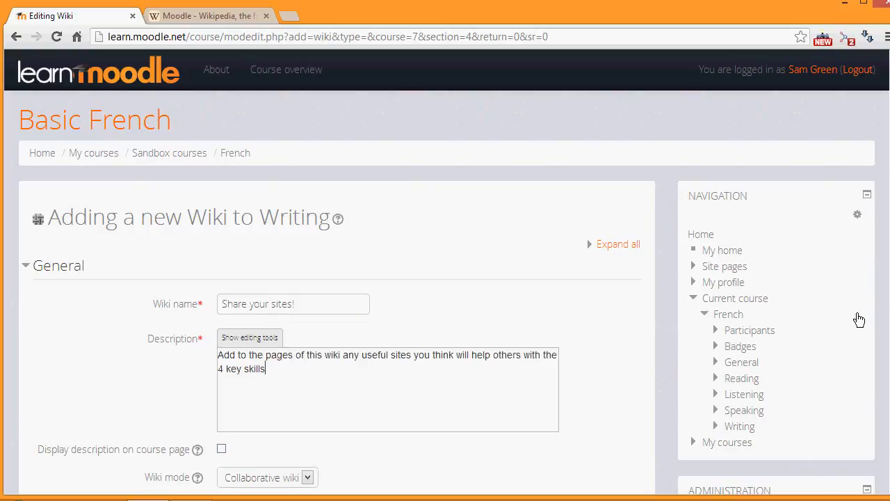
{"action": "scroll", "scroll_direction": "down", "scroll_amount": 3}
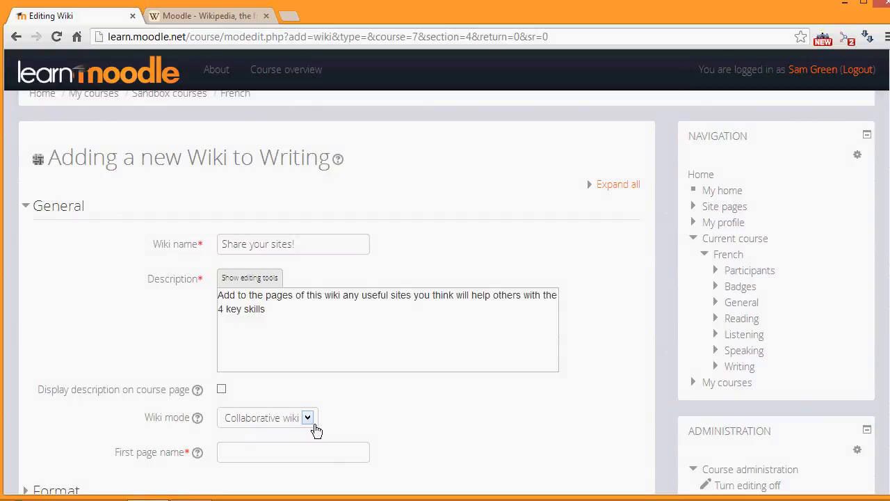
{"action": "left_click", "coordinate": [307, 417]}
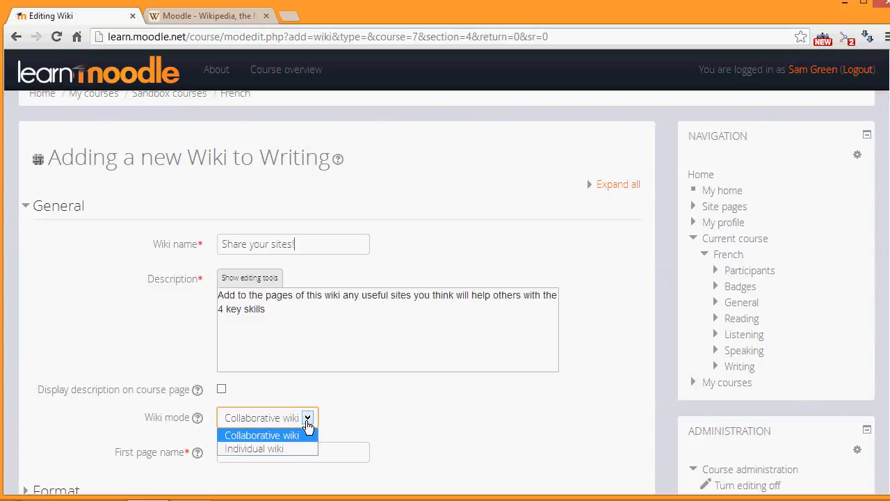
{"action": "left_click", "coordinate": [262, 434]}
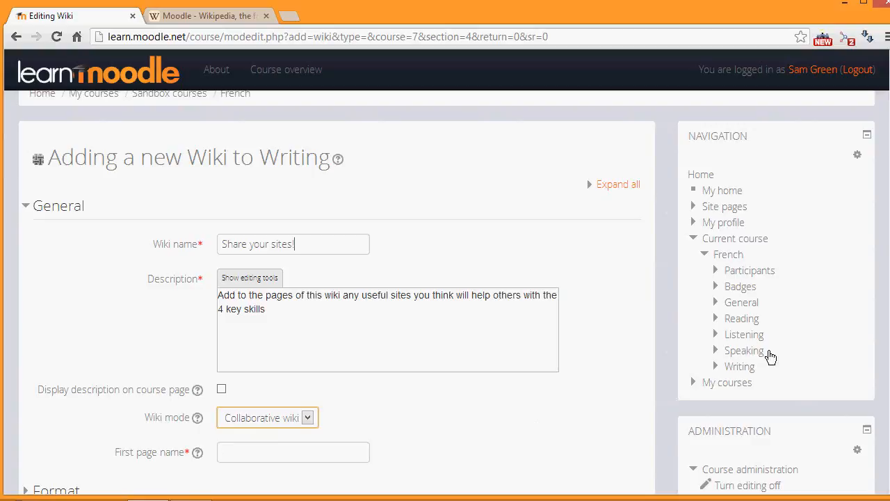
{"action": "scroll", "scroll_direction": "down", "scroll_amount": 3}
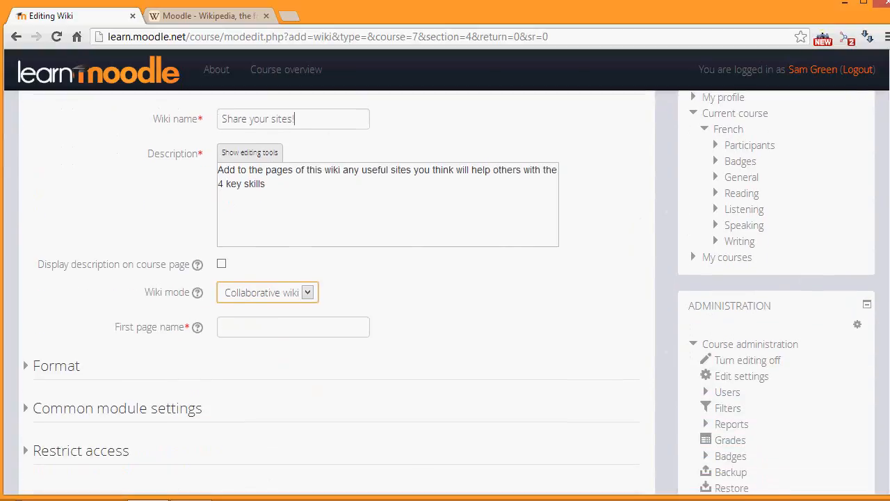
Set the first page name to 'Useful Language Sites' and save and display the wiki.
{"action": "left_click", "coordinate": [292, 326]}
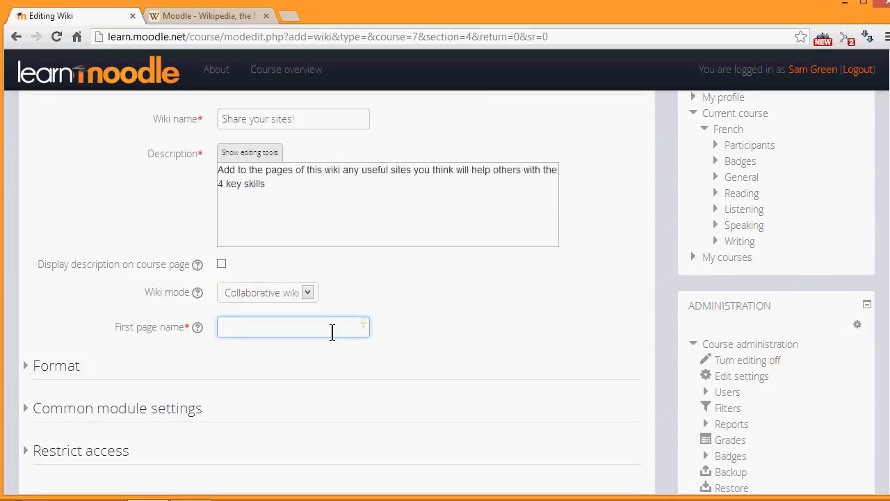
{"action": "type", "text": "Useful Language Sites"}
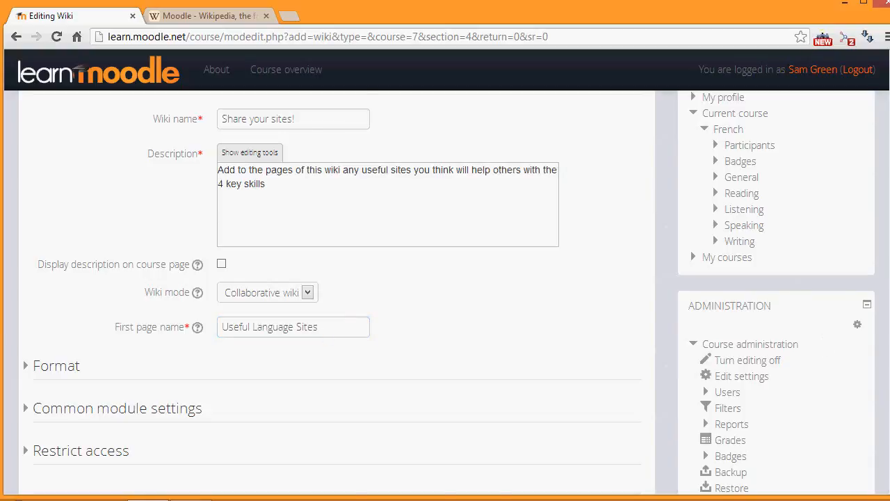
{"action": "left_click", "coordinate": [402, 423]}
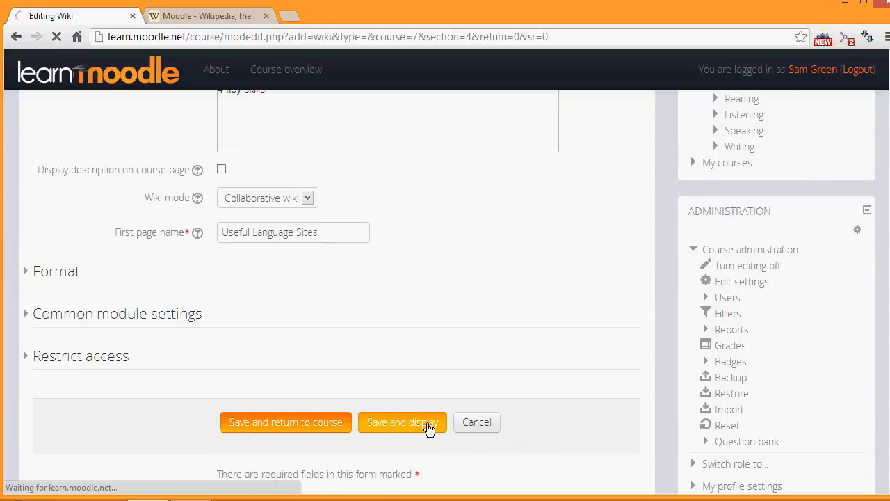
Create the 'Useful Language Sites' page in HTML format.
{"action": "left_click", "coordinate": [402, 423]}
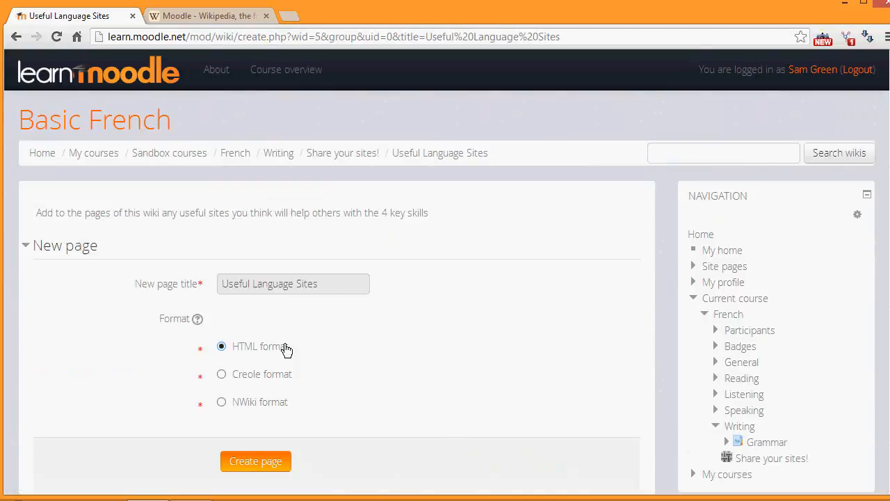
{"action": "mouse_move", "coordinate": [278, 404]}
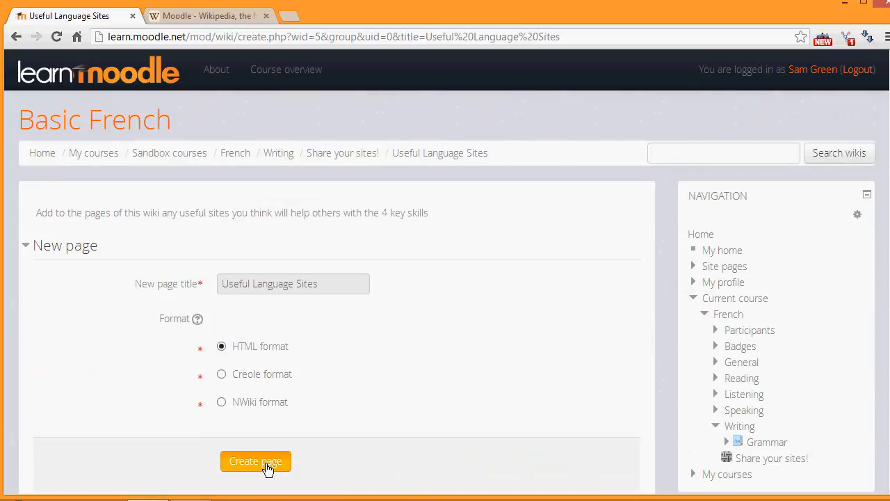
{"action": "left_click", "coordinate": [256, 462]}
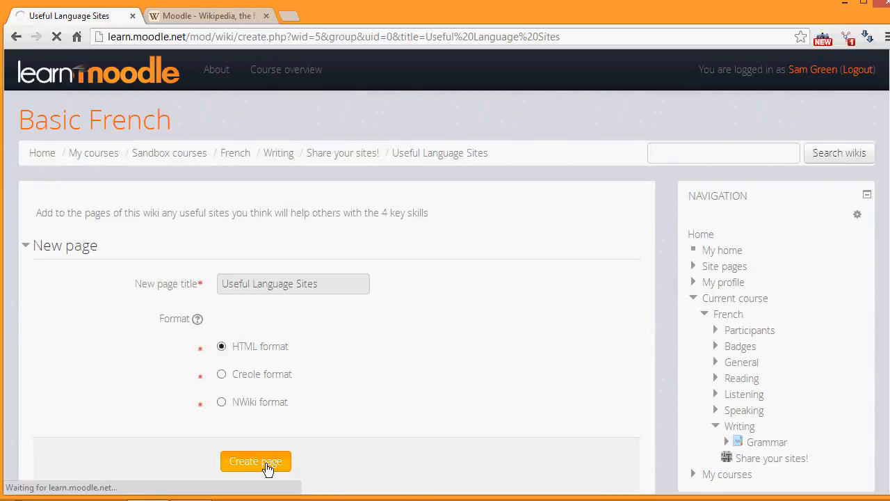
{"action": "left_click", "coordinate": [256, 462]}
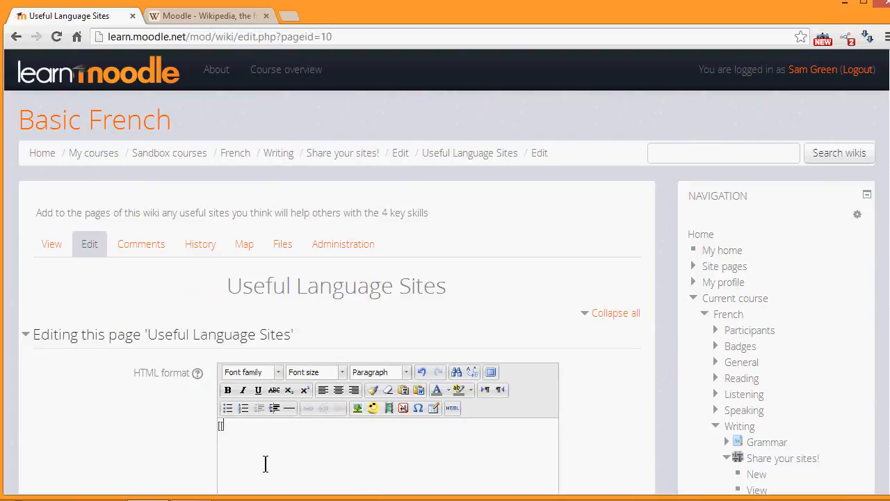
Enter [[Reading]] and [[Listening]] on separate lines and save the page.
{"action": "type", "text": "[[Rea"}
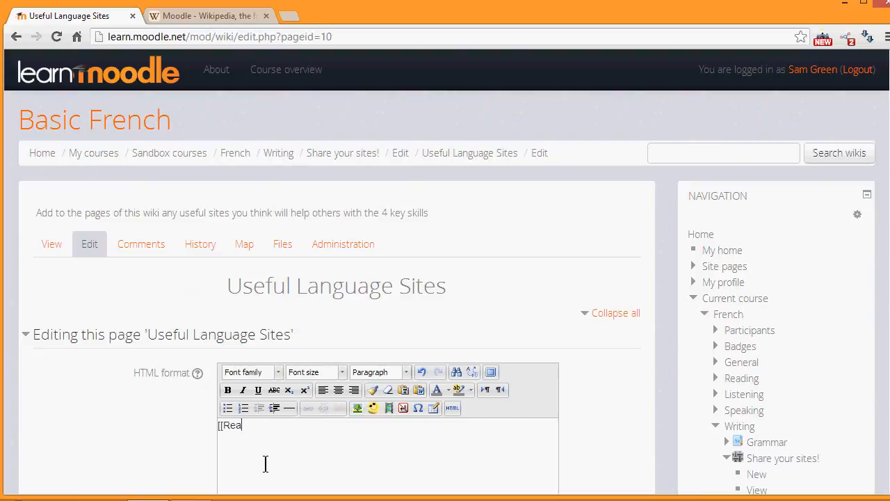
{"action": "type", "text": "ding]]"}
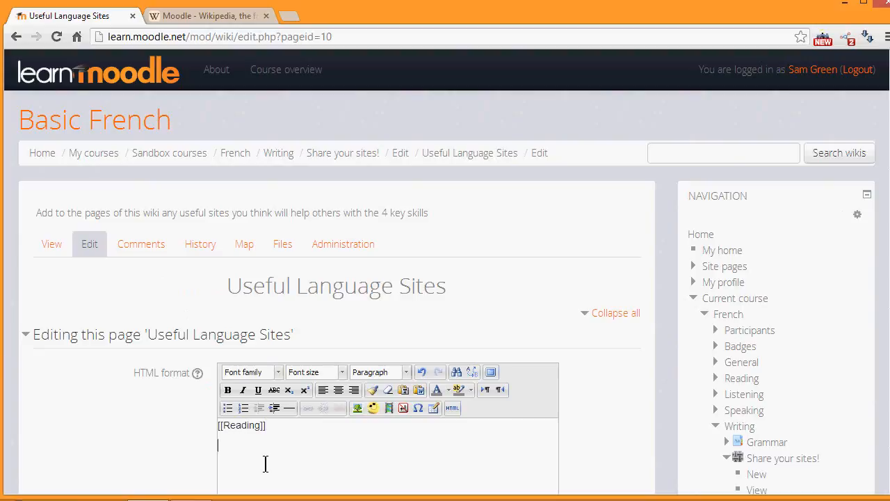
{"action": "type", "text": "[[L"}
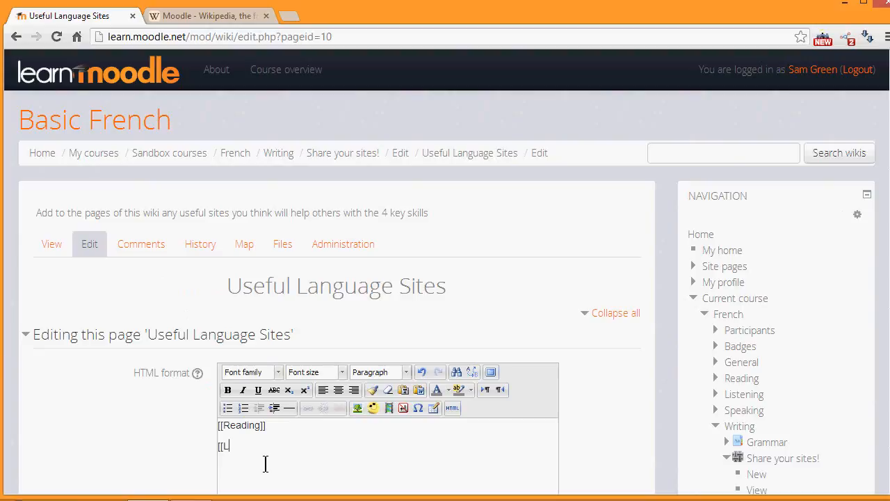
{"action": "type", "text": "istening"}
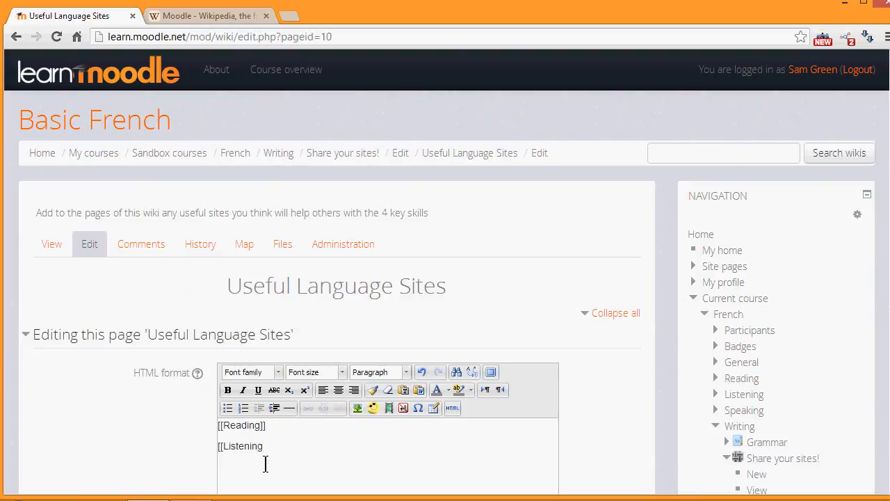
{"action": "type", "text": "]]"}
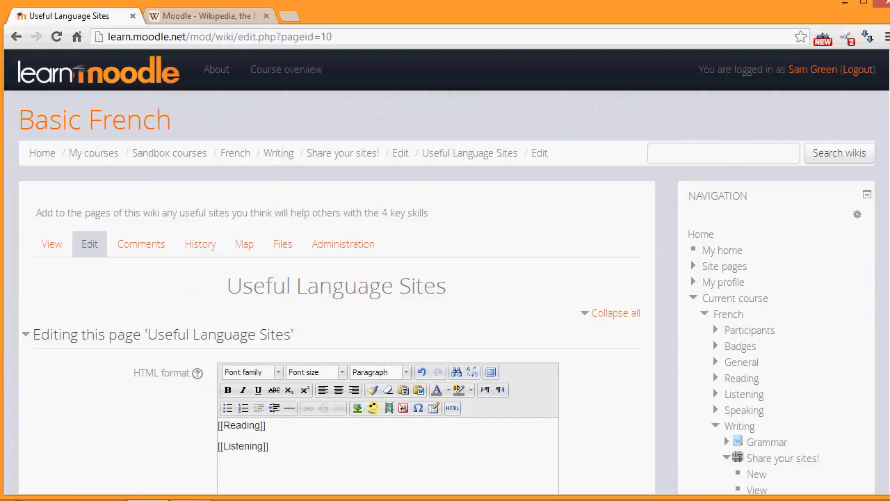
{"action": "scroll", "scroll_direction": "down", "scroll_amount": 3}
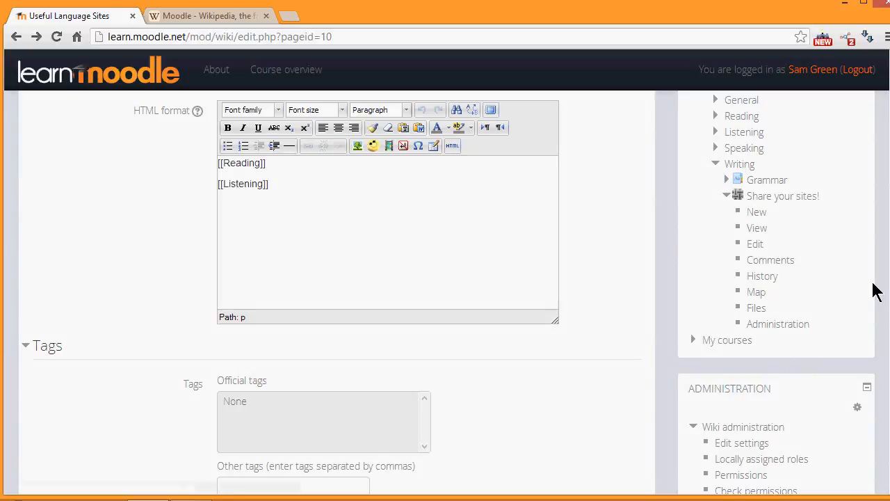
{"action": "scroll", "scroll_direction": "down", "scroll_amount": 3}
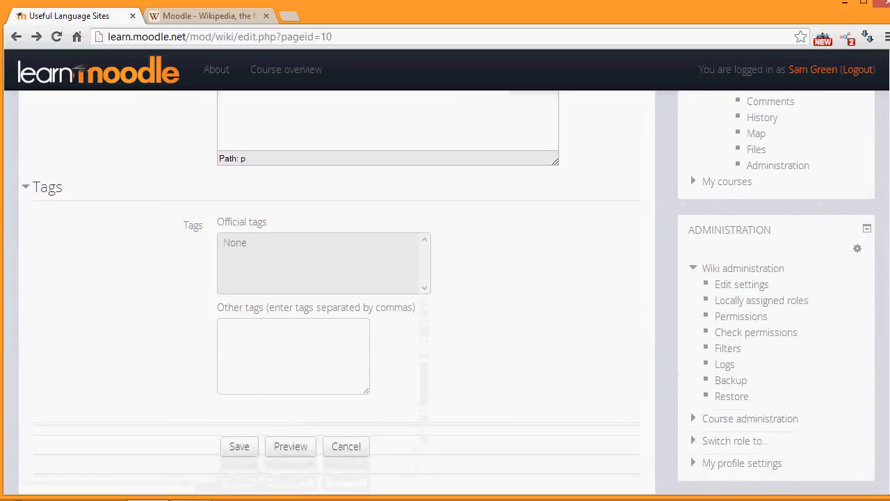
{"action": "left_click", "coordinate": [240, 445]}
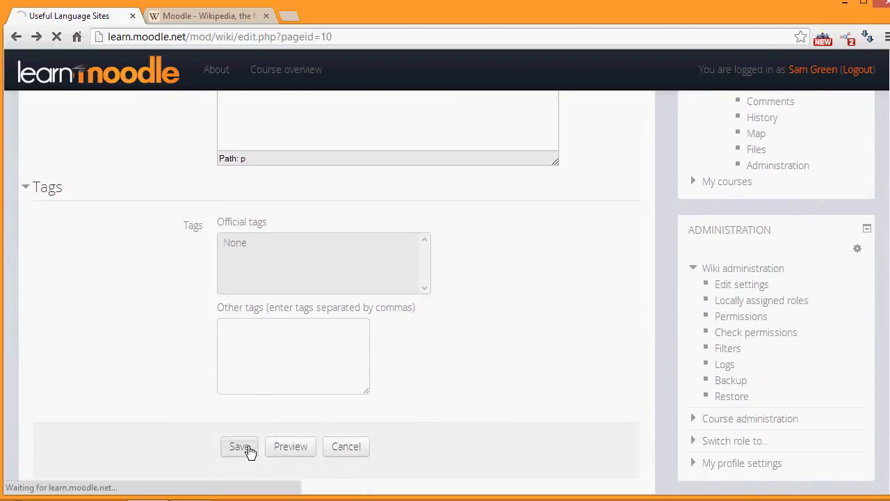
{"action": "left_click", "coordinate": [240, 445]}
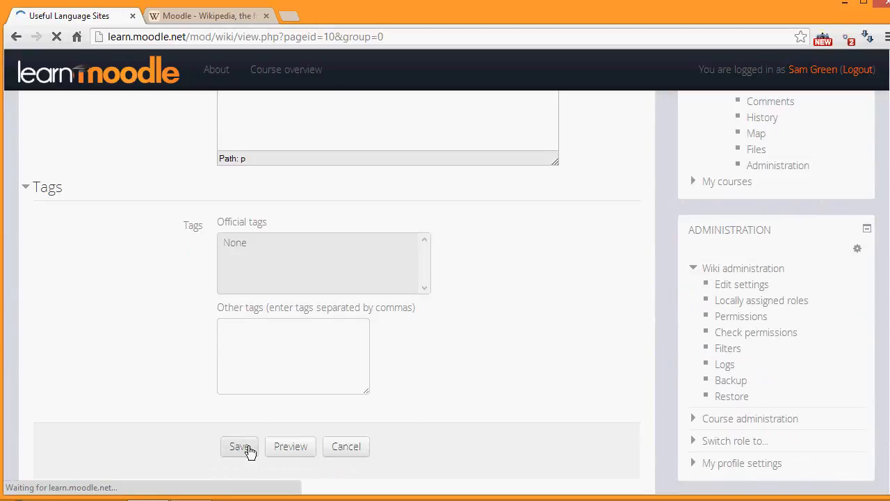
{"action": "left_click", "coordinate": [239, 445]}
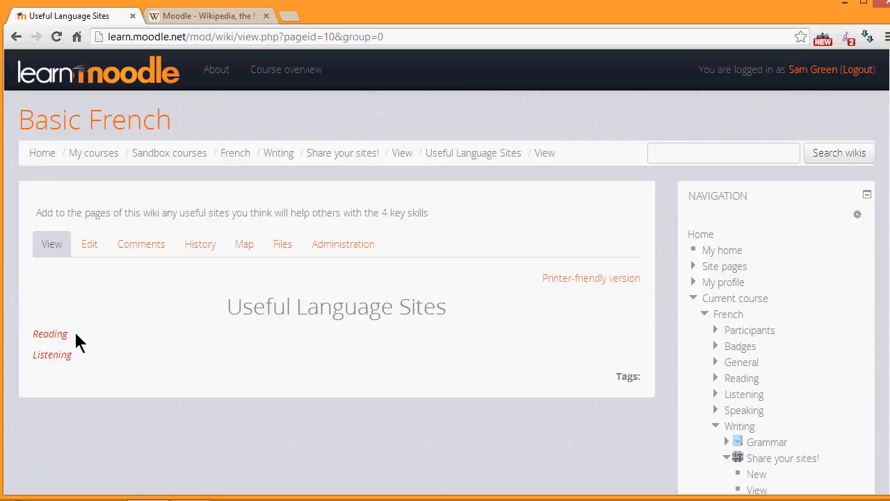
{"action": "mouse_move", "coordinate": [50, 334]}
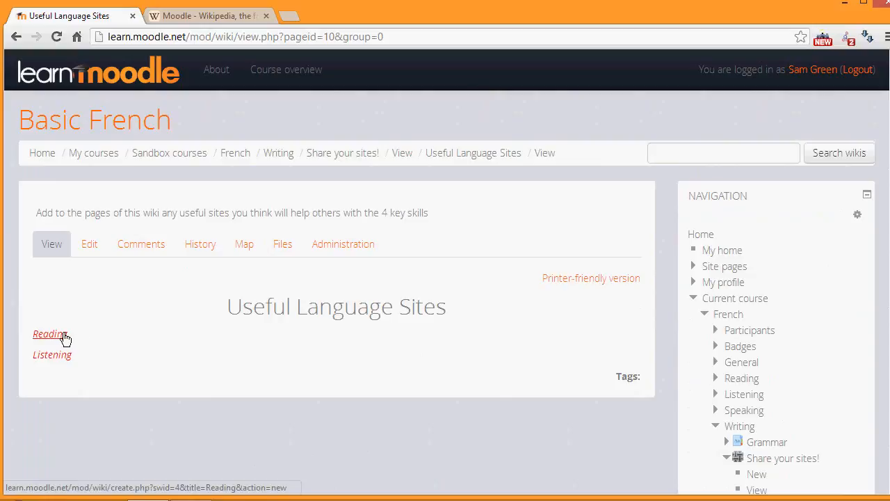
Follow the red Reading link and create the Reading page in HTML format.
{"action": "left_click", "coordinate": [49, 334]}
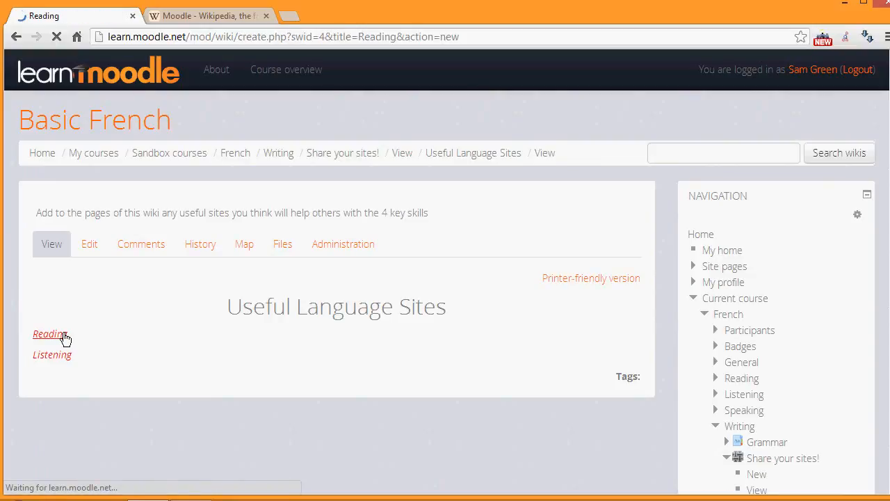
{"action": "left_click", "coordinate": [48, 334]}
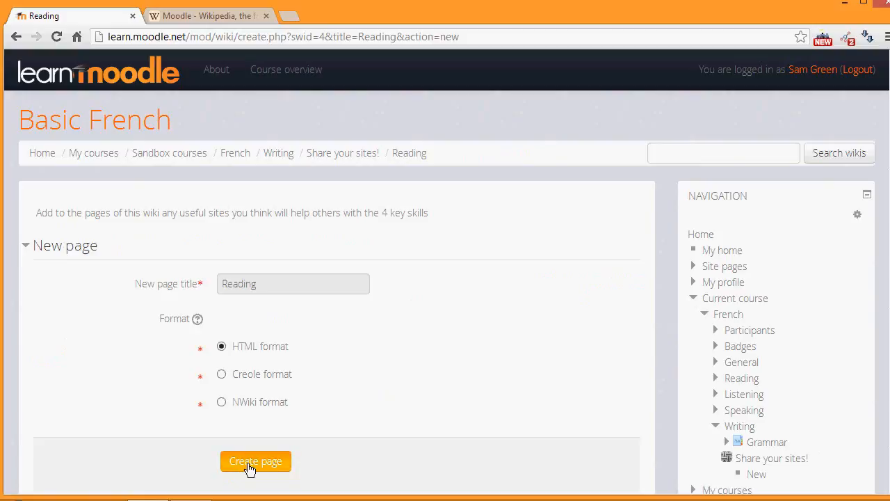
{"action": "left_click", "coordinate": [256, 462]}
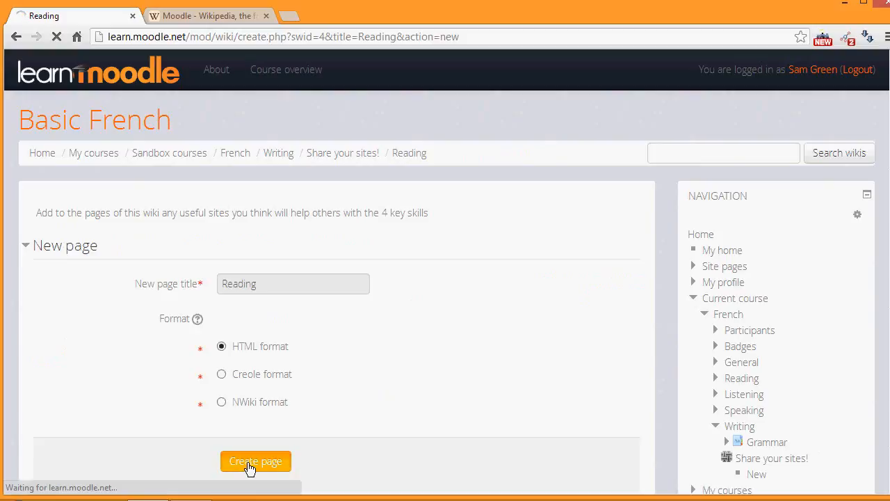
{"action": "left_click", "coordinate": [256, 461]}
{"action": "type", "text": "Goo"}
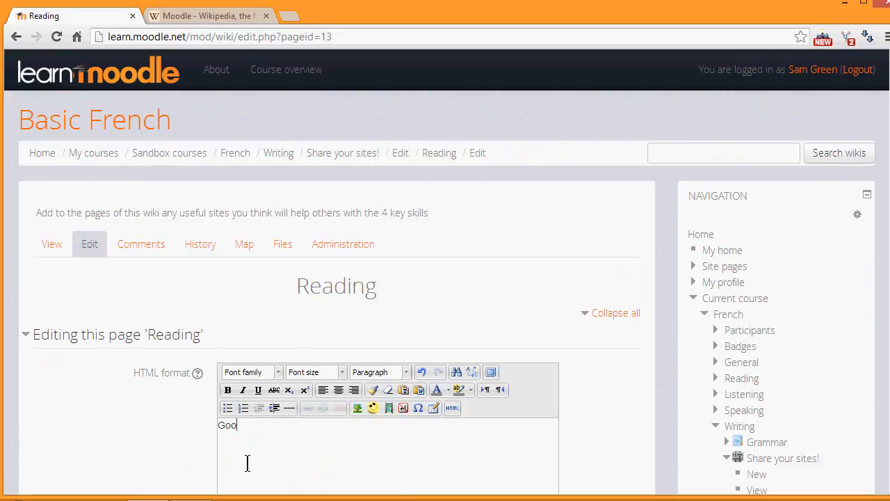
Save the Reading page with the text 'Good sites for practising reading'.
{"action": "type", "text": "d sites for practising reading"}
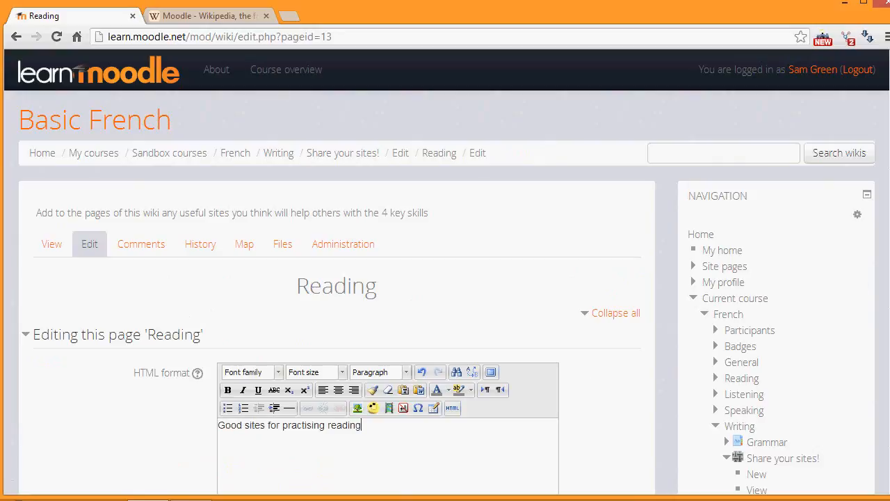
{"action": "scroll", "scroll_direction": "down", "scroll_amount": 3}
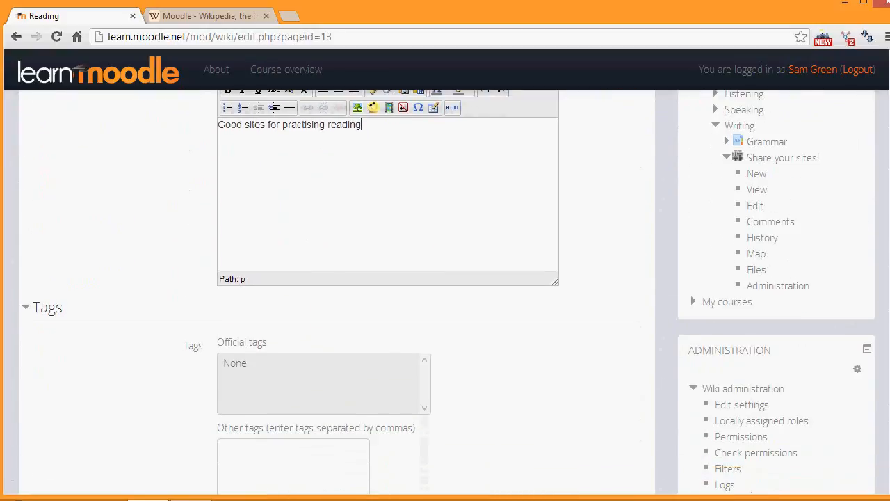
{"action": "scroll", "scroll_direction": "down", "scroll_amount": 3}
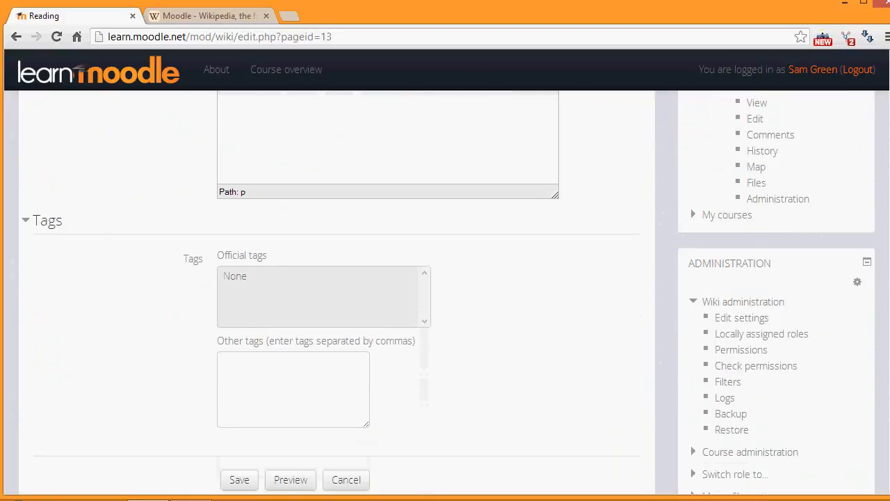
{"action": "scroll", "scroll_direction": "down", "scroll_amount": 3}
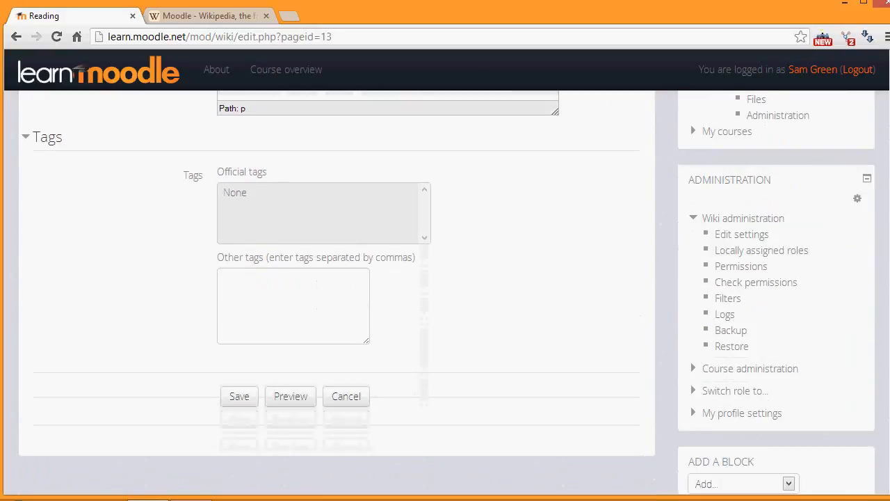
{"action": "left_click", "coordinate": [239, 395]}
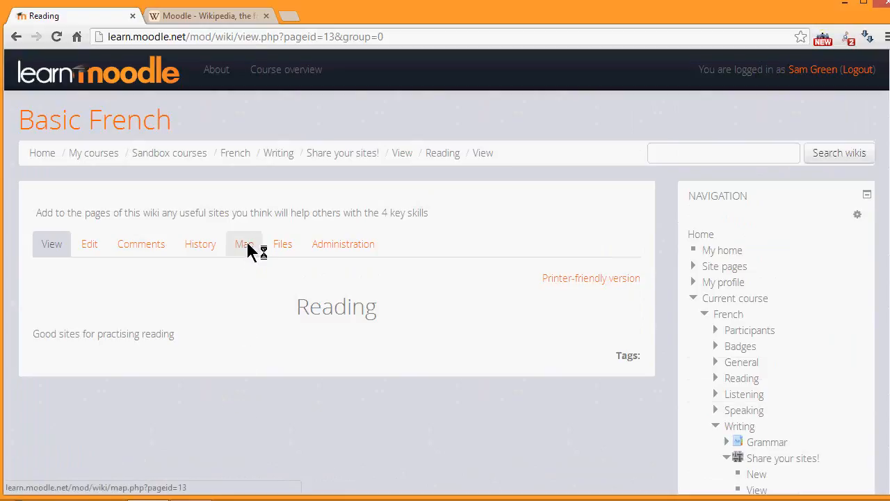
View the wiki map listing Reading and Useful Language Sites, then head to History.
{"action": "left_click", "coordinate": [243, 244]}
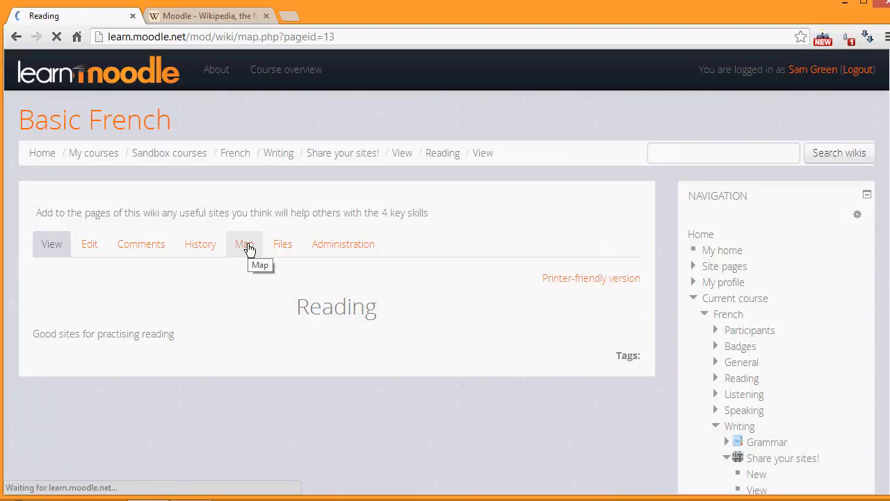
{"action": "left_click", "coordinate": [245, 244]}
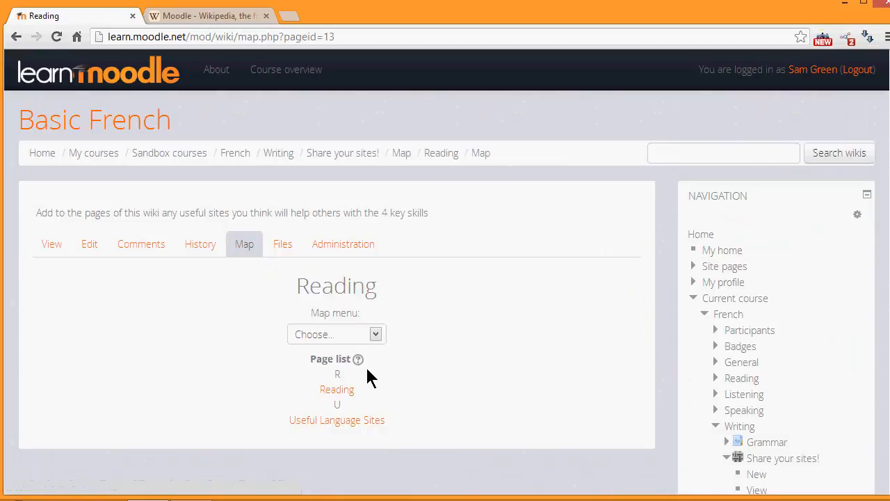
{"action": "mouse_move", "coordinate": [360, 400]}
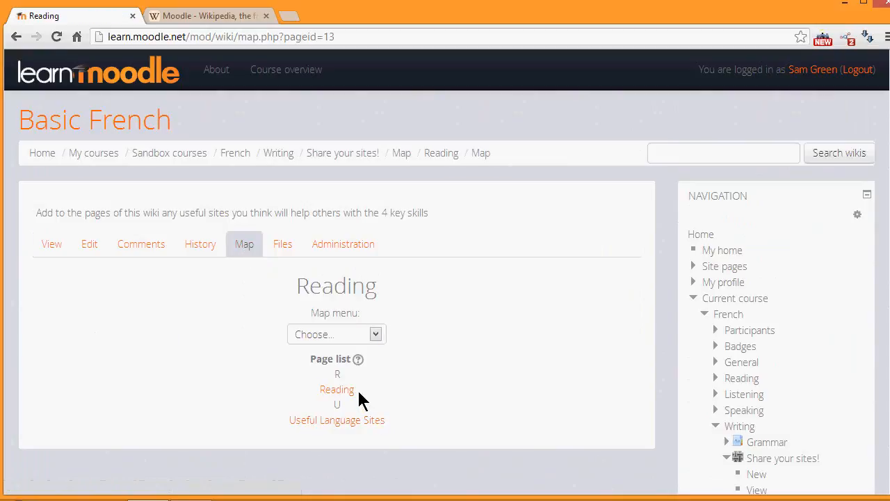
{"action": "mouse_move", "coordinate": [203, 291]}
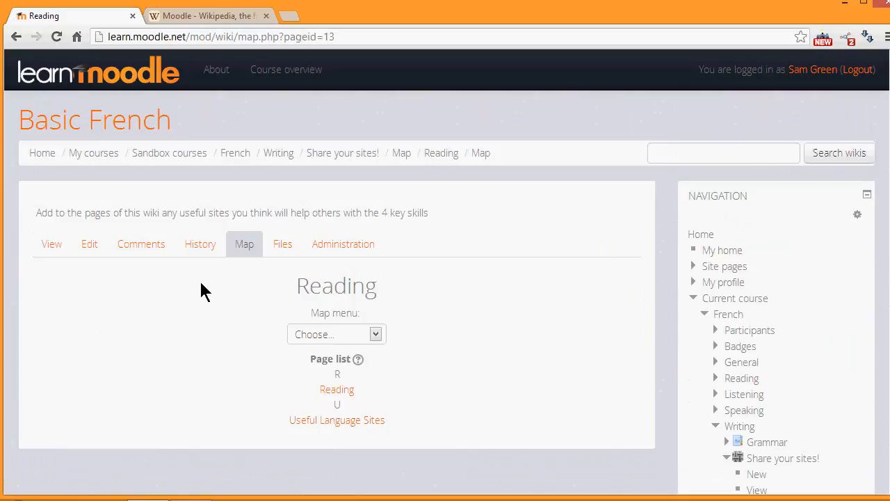
{"action": "left_click", "coordinate": [201, 245]}
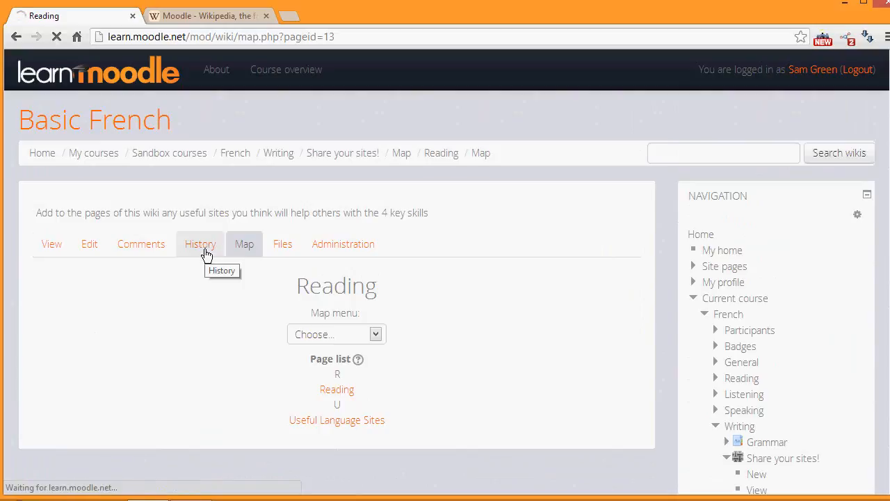
{"action": "left_click", "coordinate": [200, 243]}
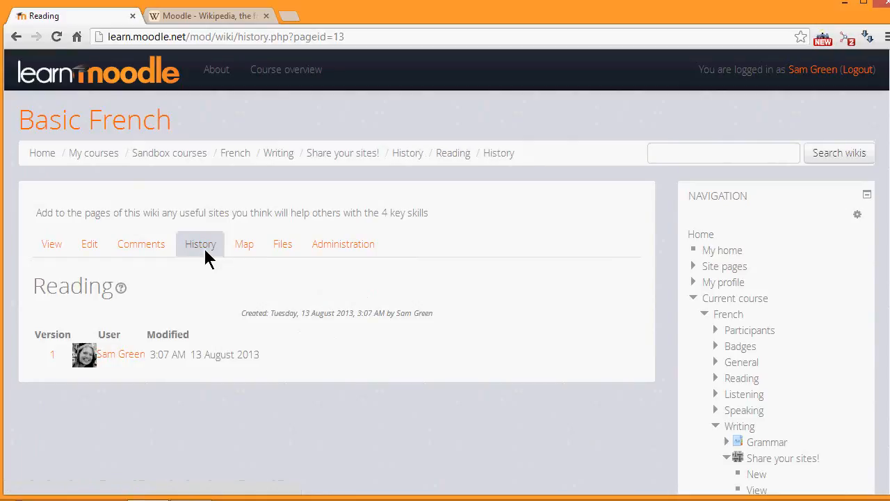
{"action": "mouse_move", "coordinate": [132, 389]}
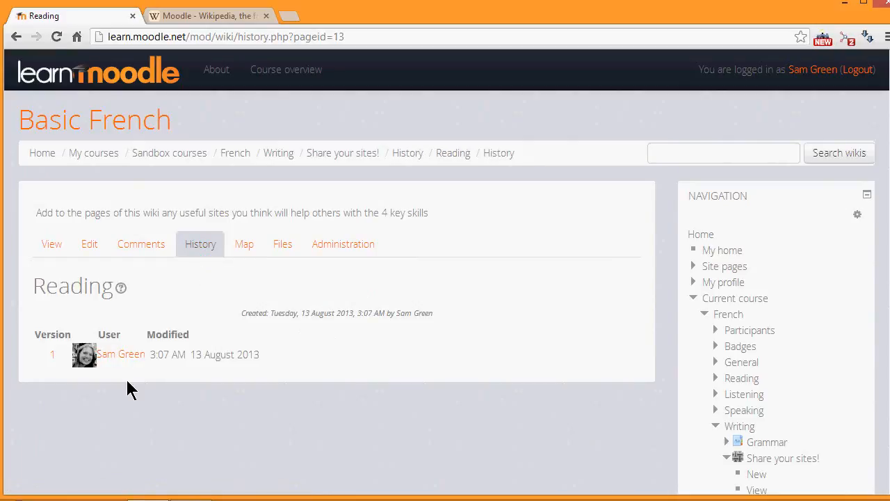